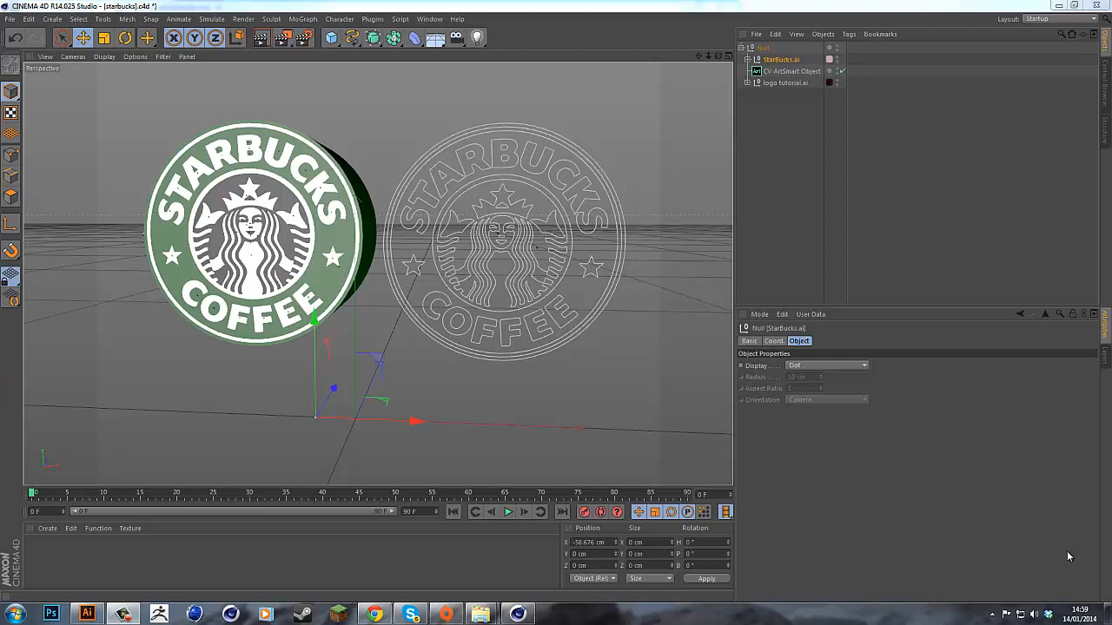
mouse_move(792, 90)
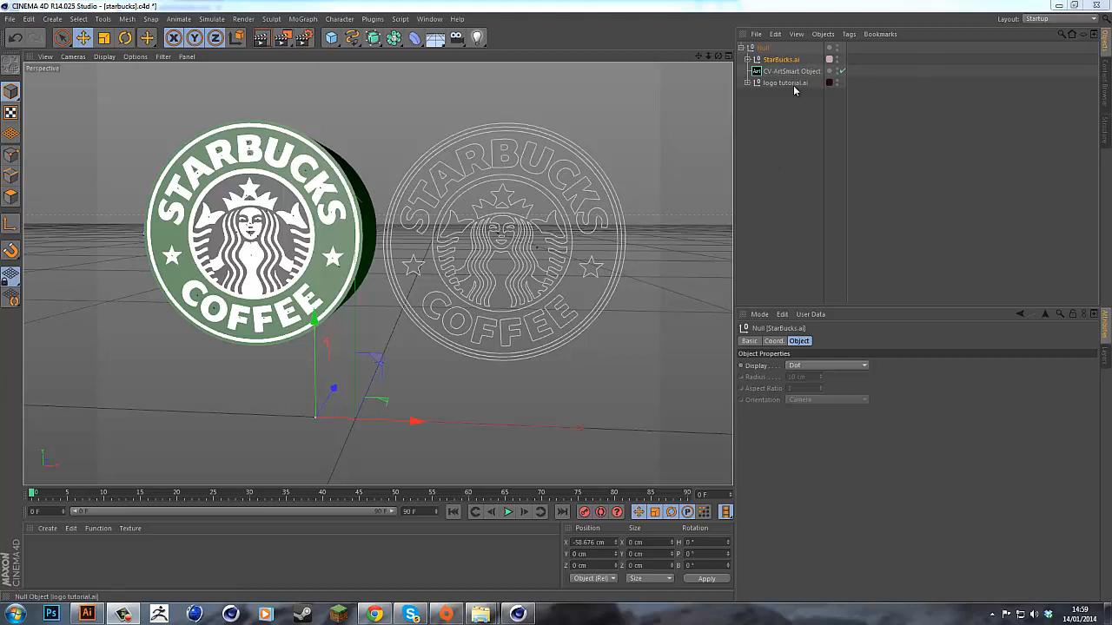
mouse_move(785, 83)
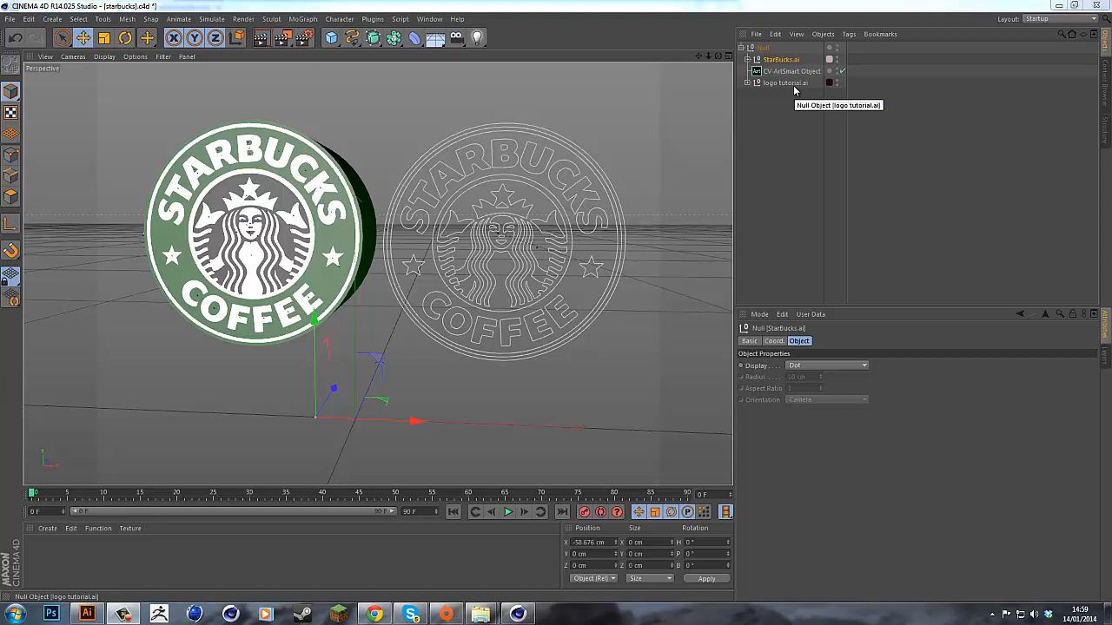
mouse_move(740, 306)
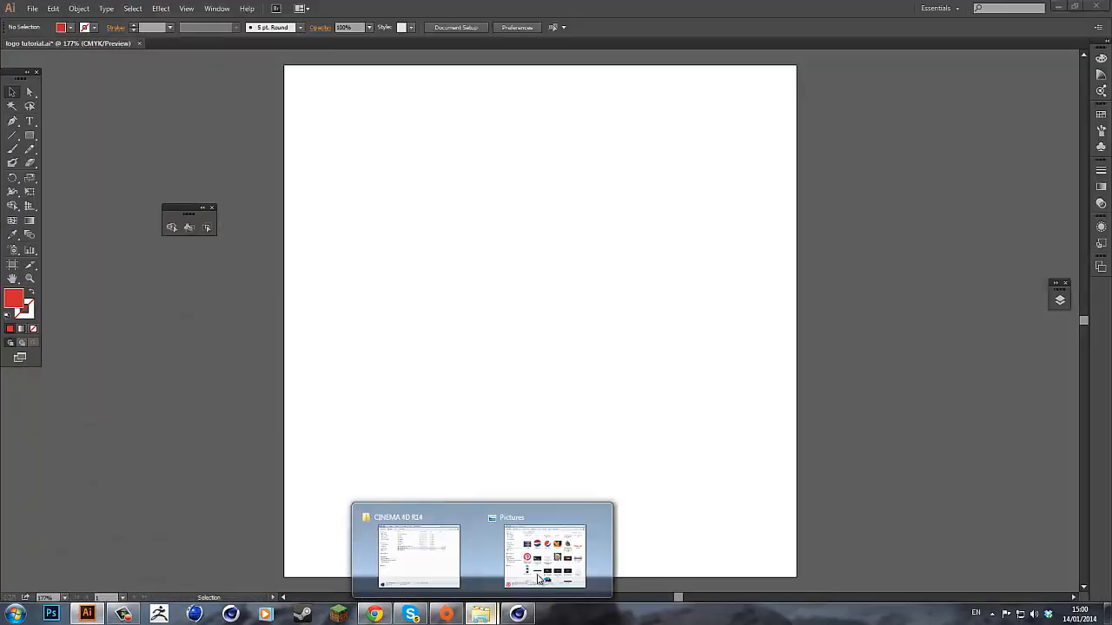
Place the Pinterest image, image-trace it, expand the tracing and ungroup the resulting paths
left_click(542, 553)
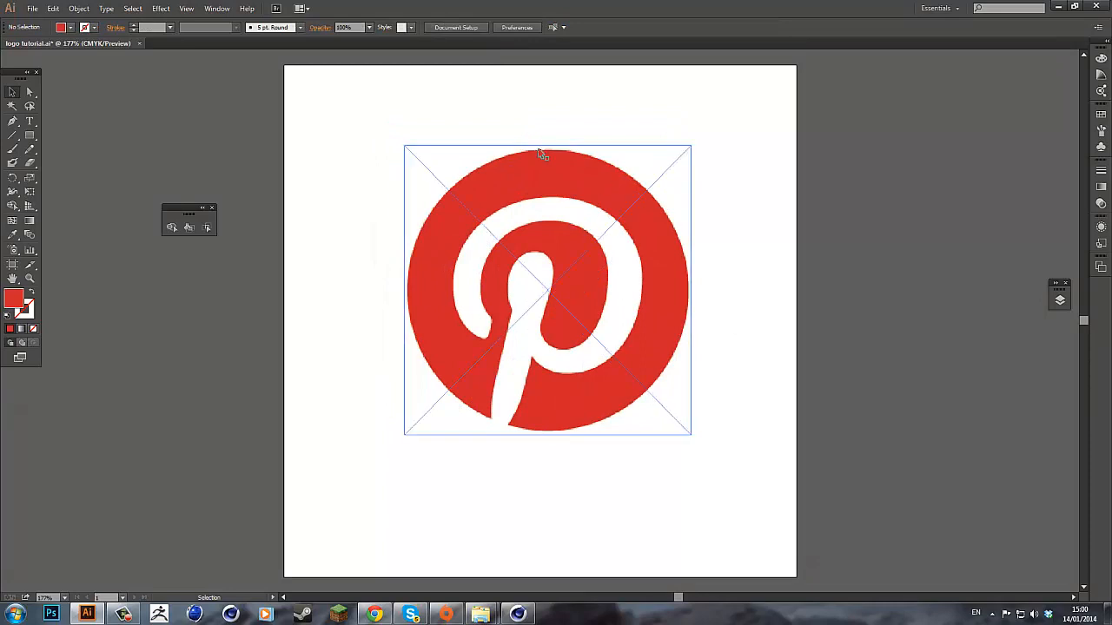
mouse_move(462, 170)
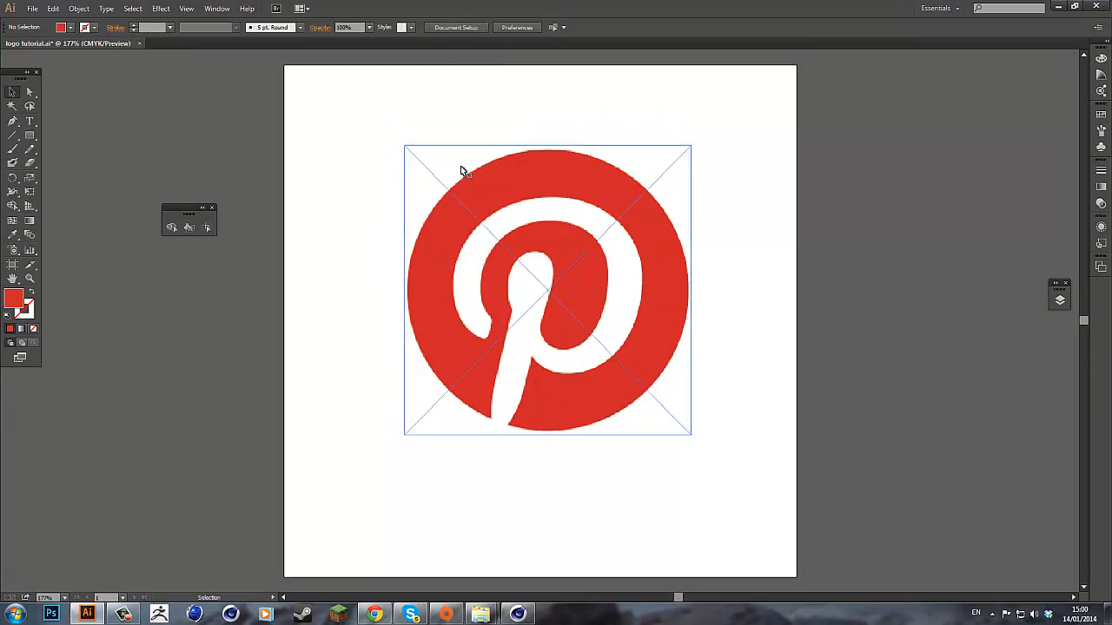
mouse_move(688, 330)
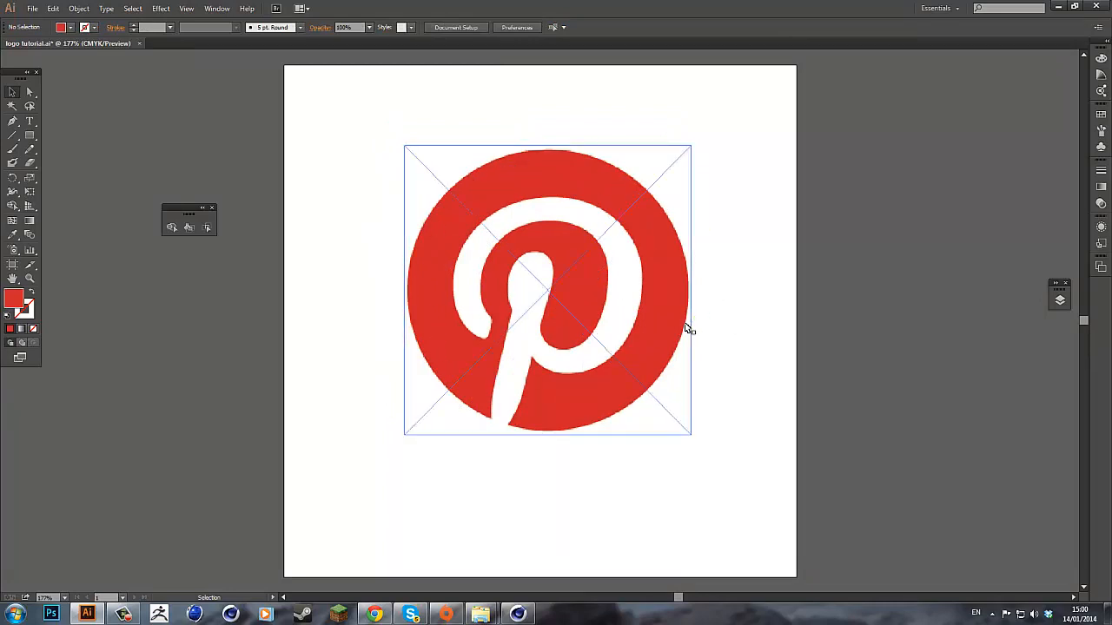
left_click(547, 292)
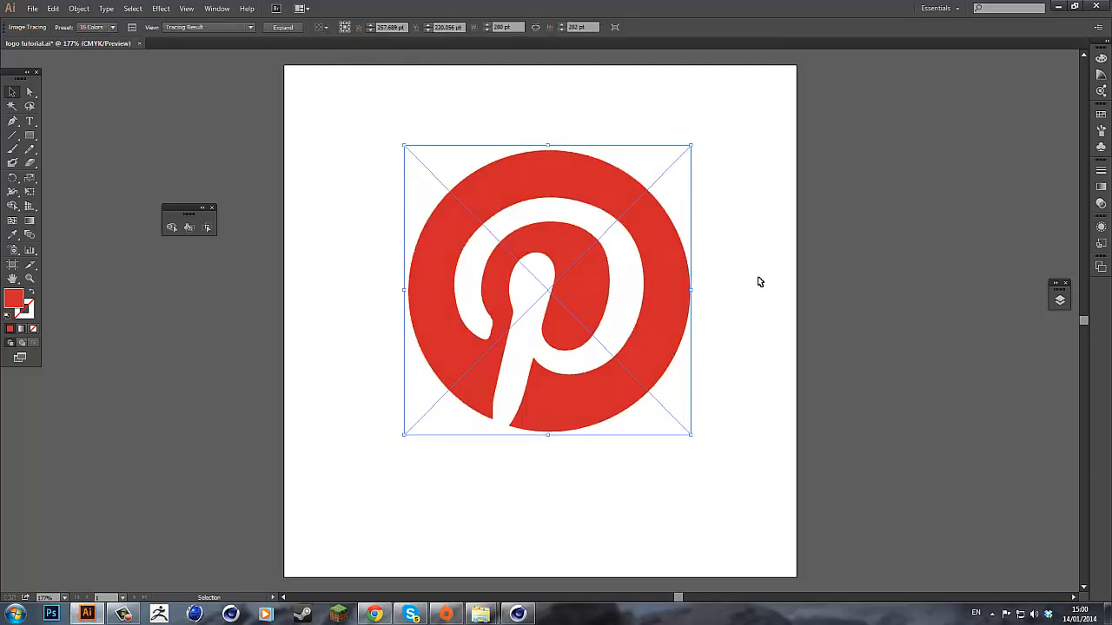
mouse_move(434, 77)
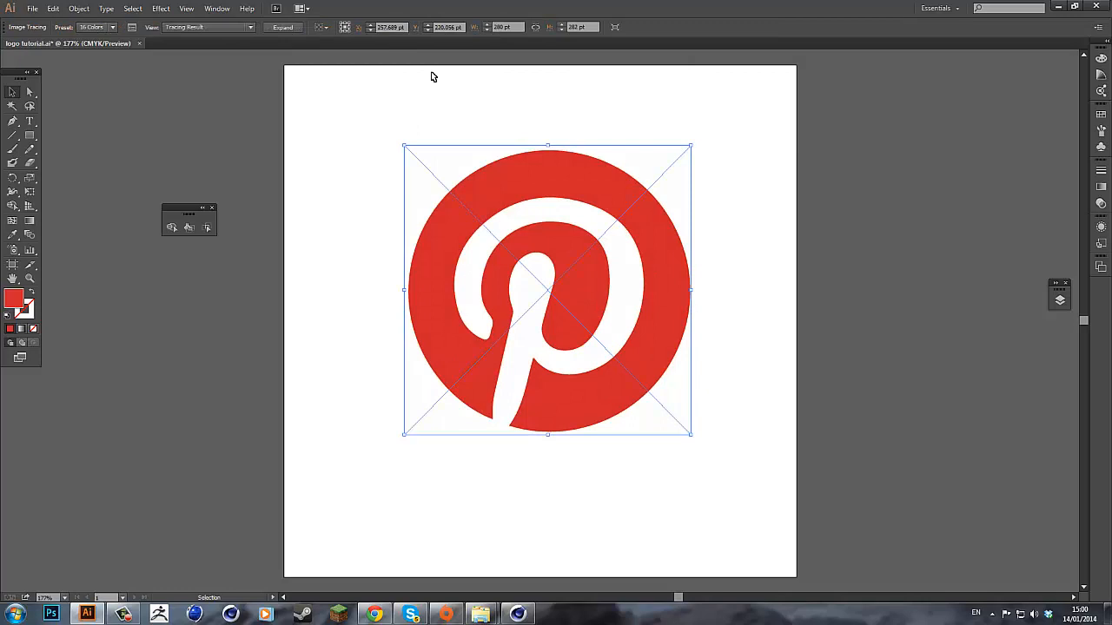
left_click(282, 27)
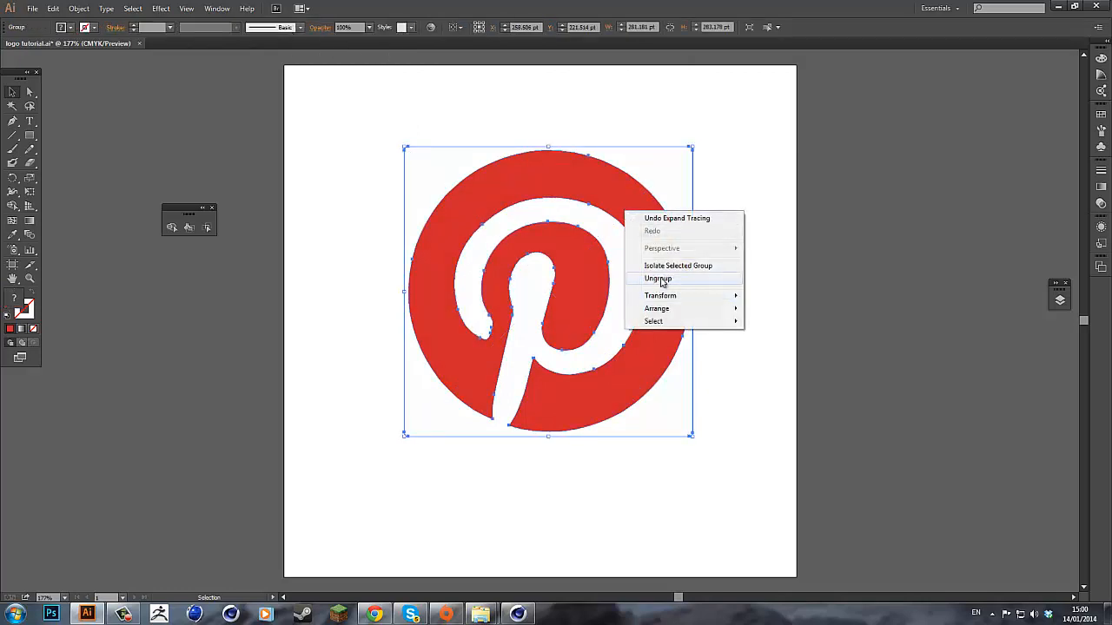
left_click(656, 278)
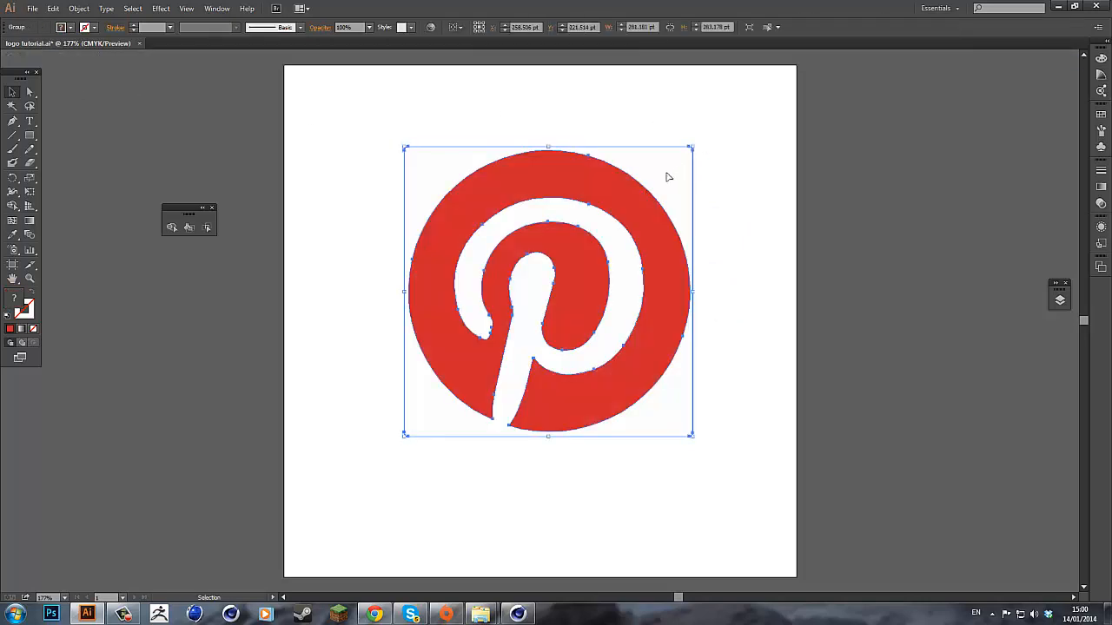
left_click(832, 320)
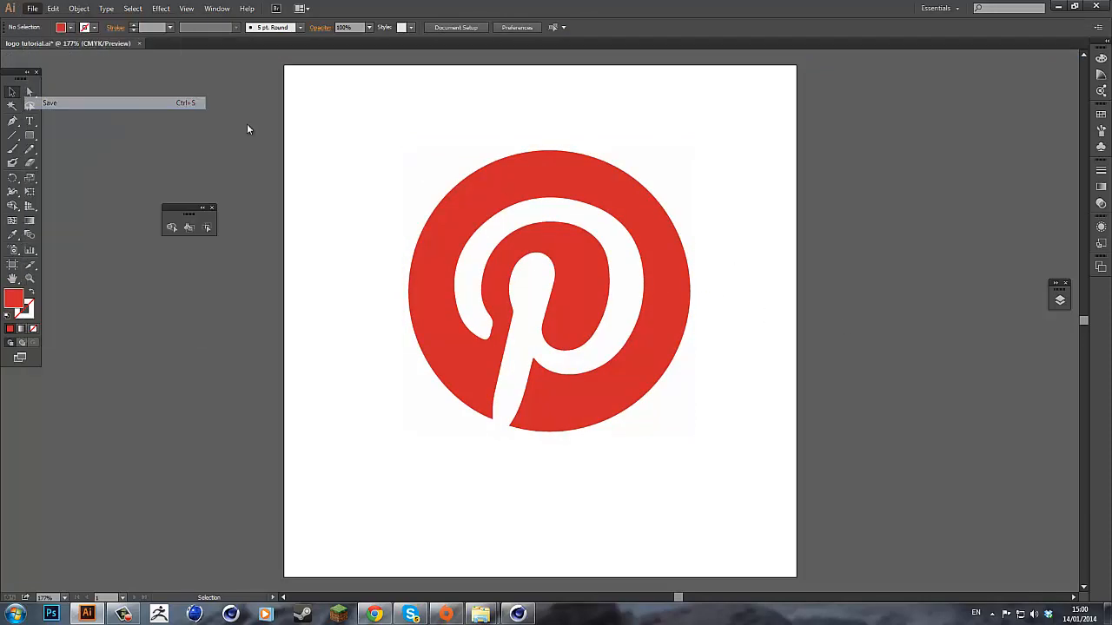
Save the traced Pinterest logo Illustrator file
left_click(479, 615)
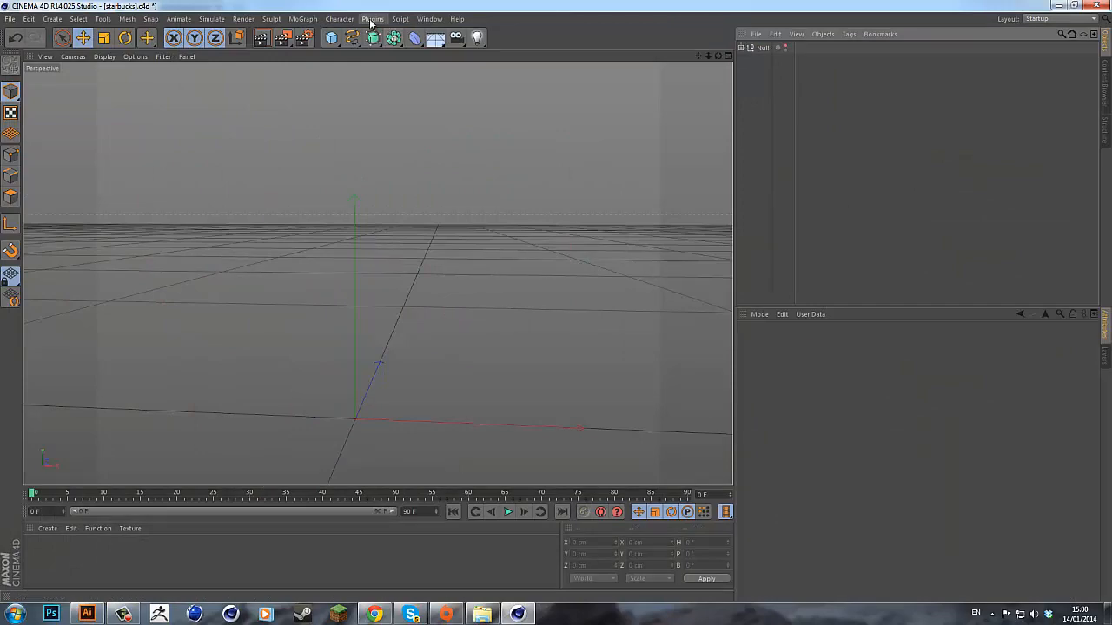
Import logo tutorial.ai with CV-ArtSmart so the Pinterest outlines arrive as splines
left_click(372, 17)
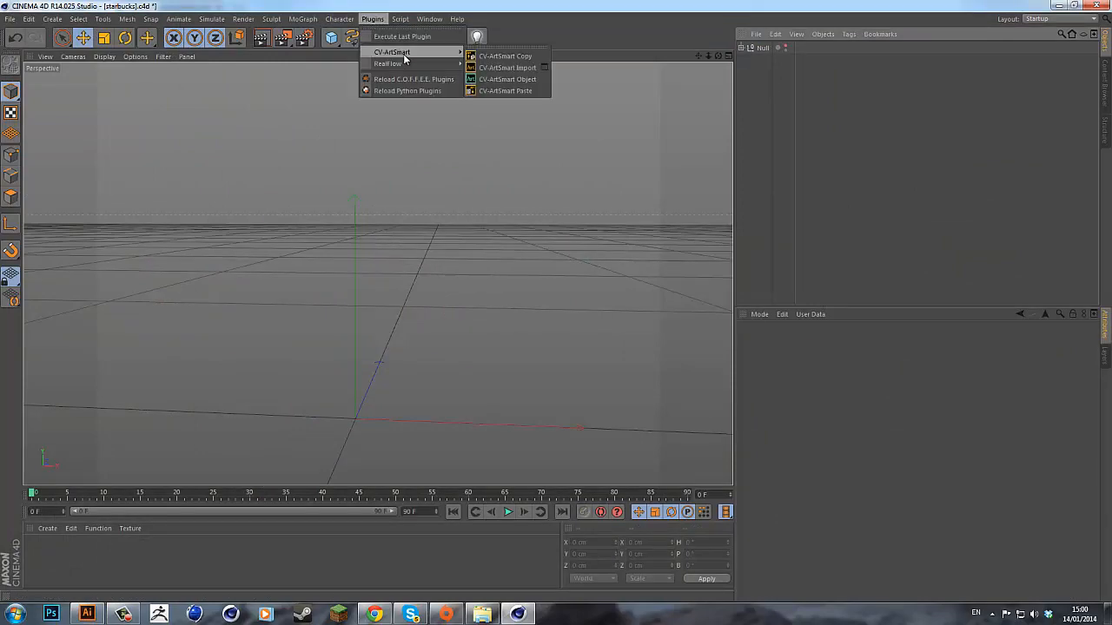
left_click(507, 67)
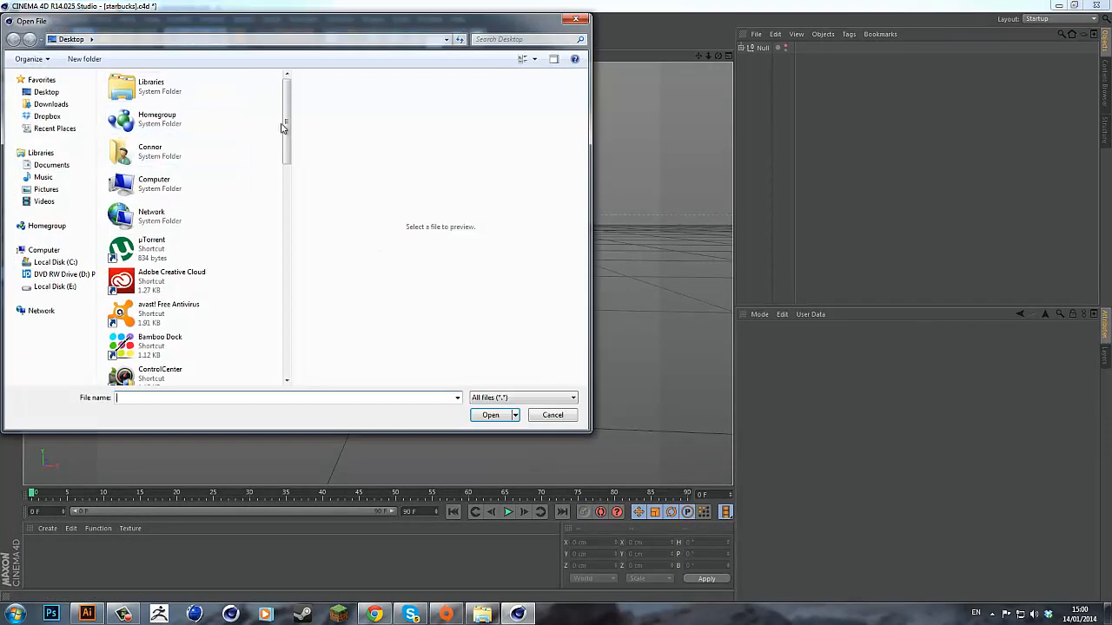
scroll("down", 3)
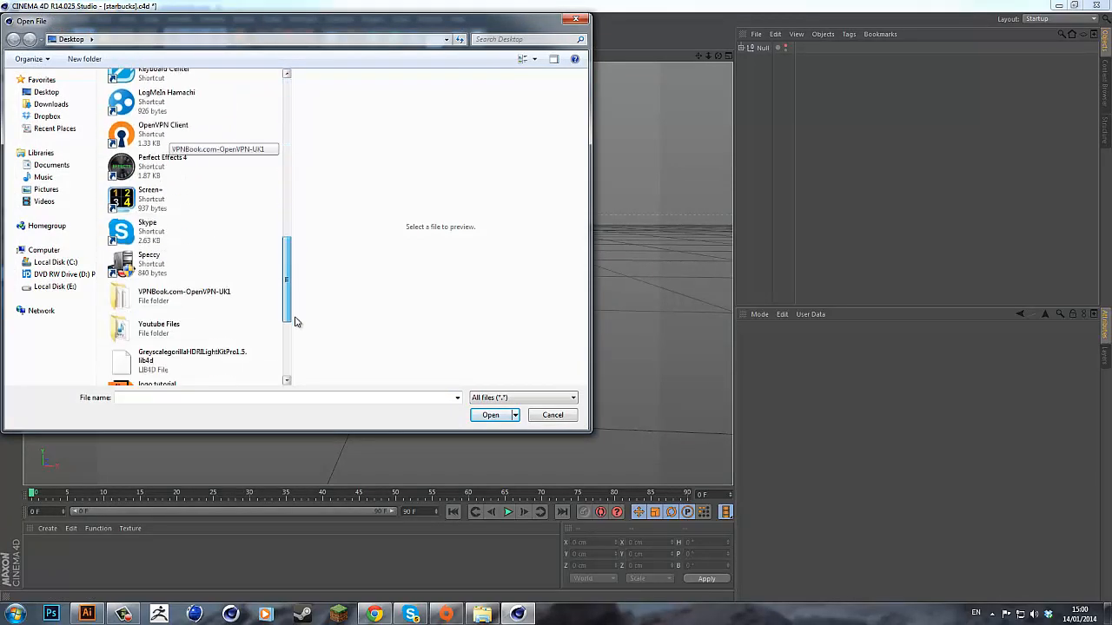
left_click(183, 208)
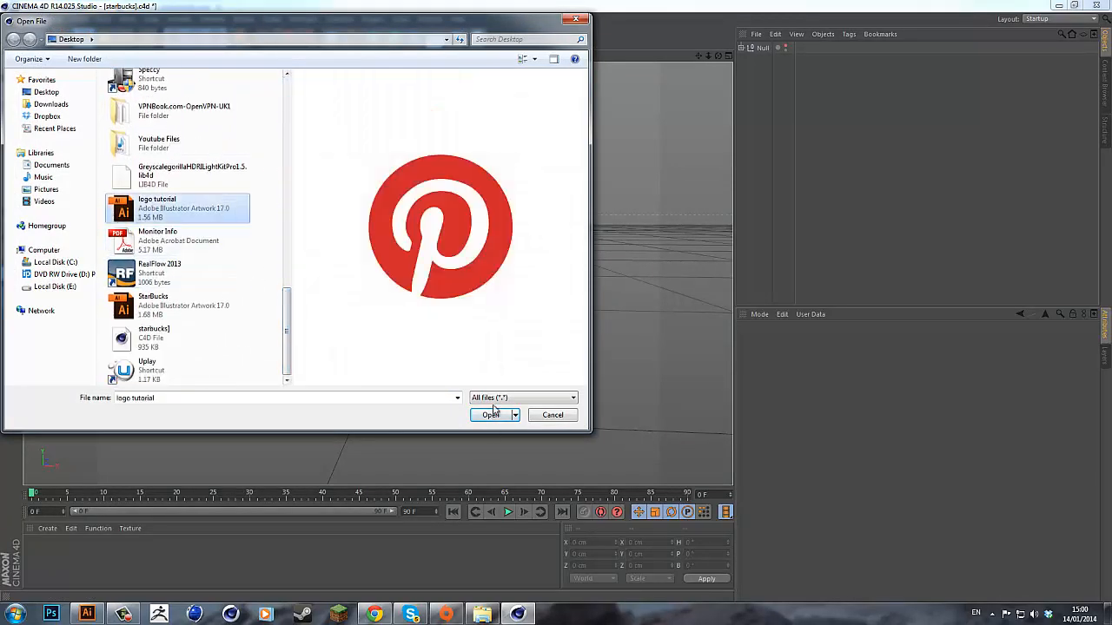
left_click(490, 414)
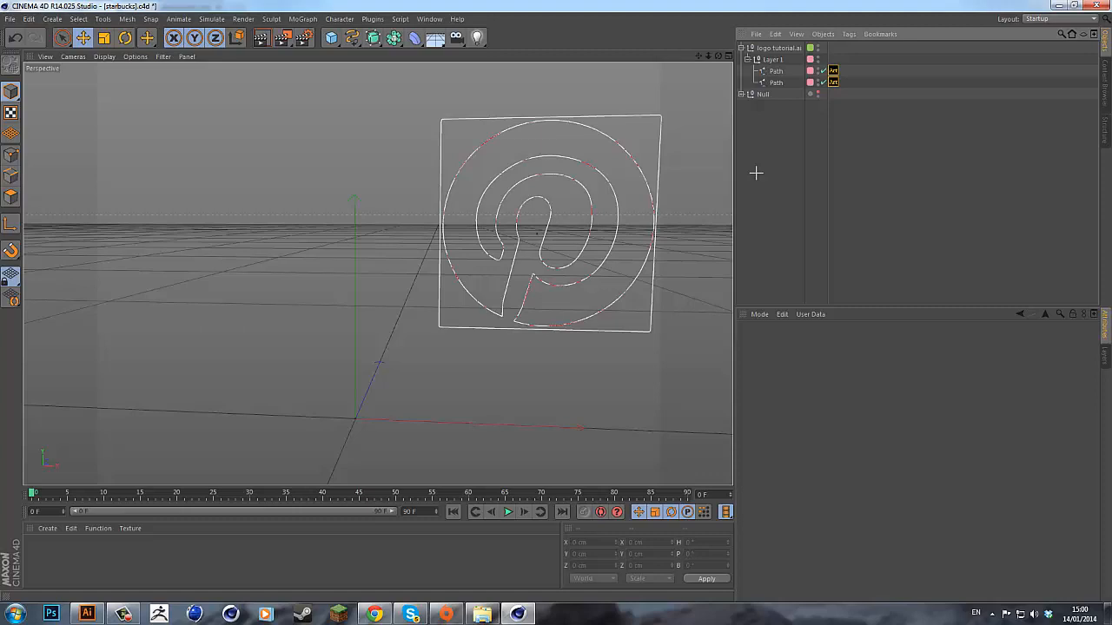
Add an Extrude NURBS and place the Pinterest path under it as a solid logo
left_click(775, 82)
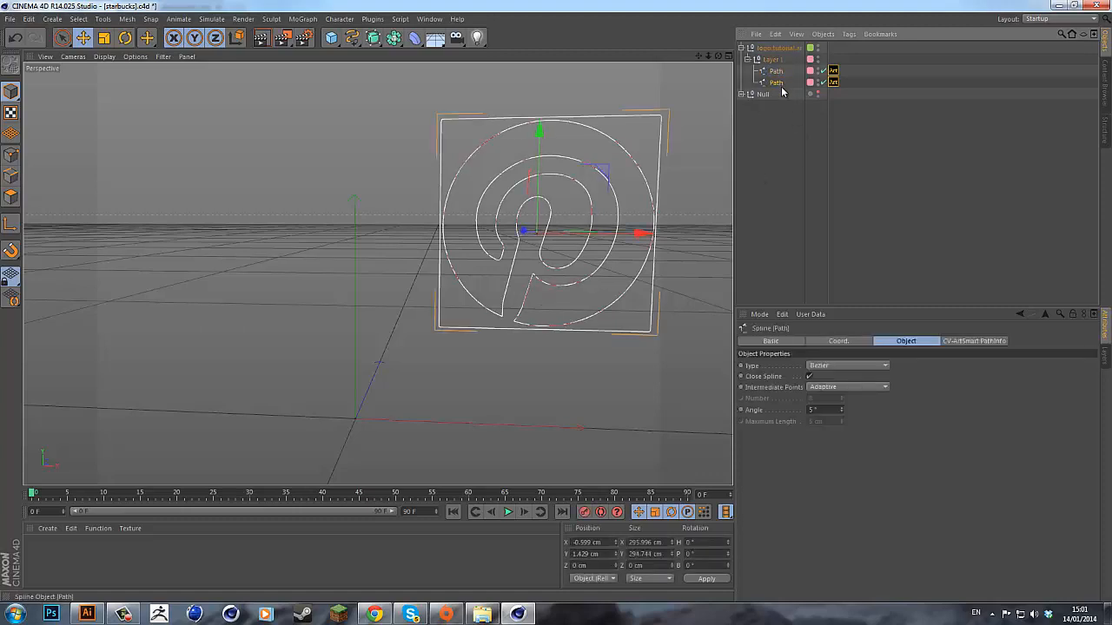
left_click(371, 38)
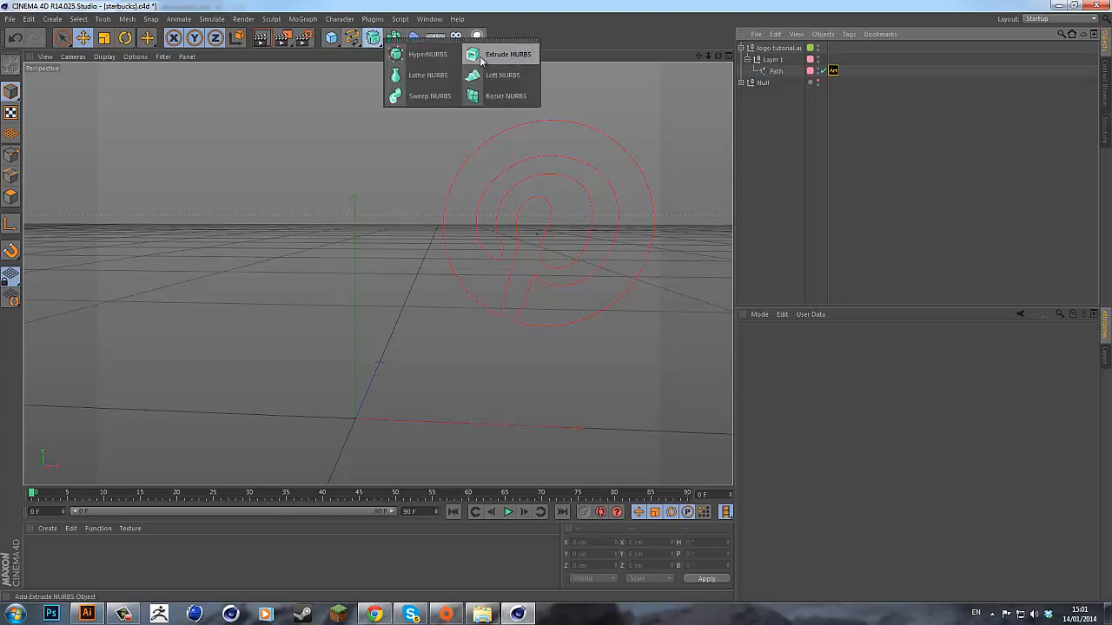
left_click(507, 54)
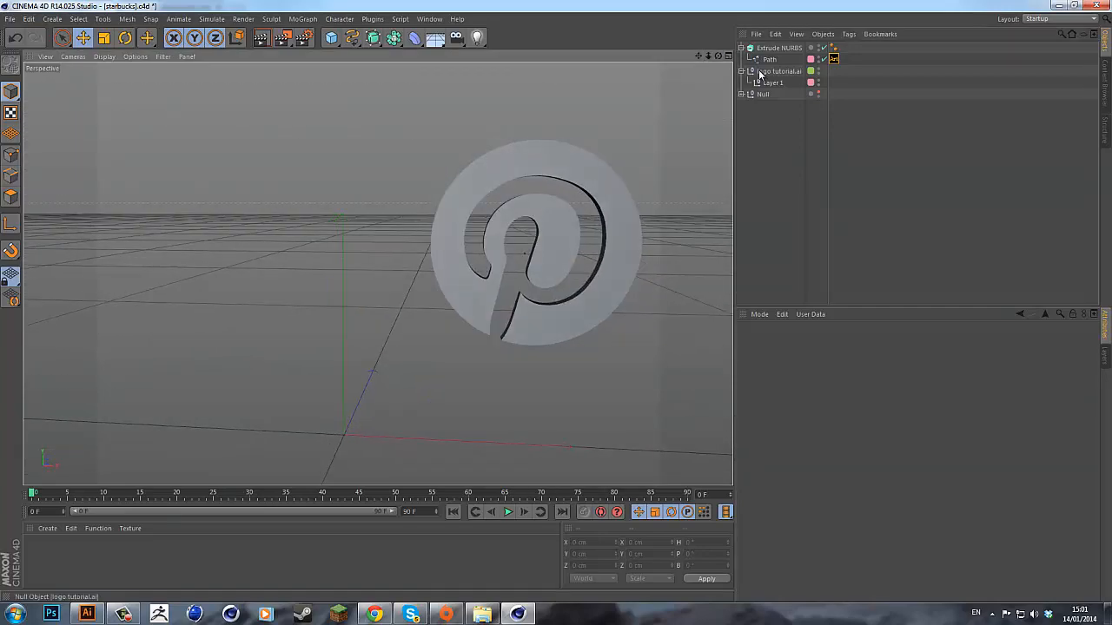
left_click(770, 59)
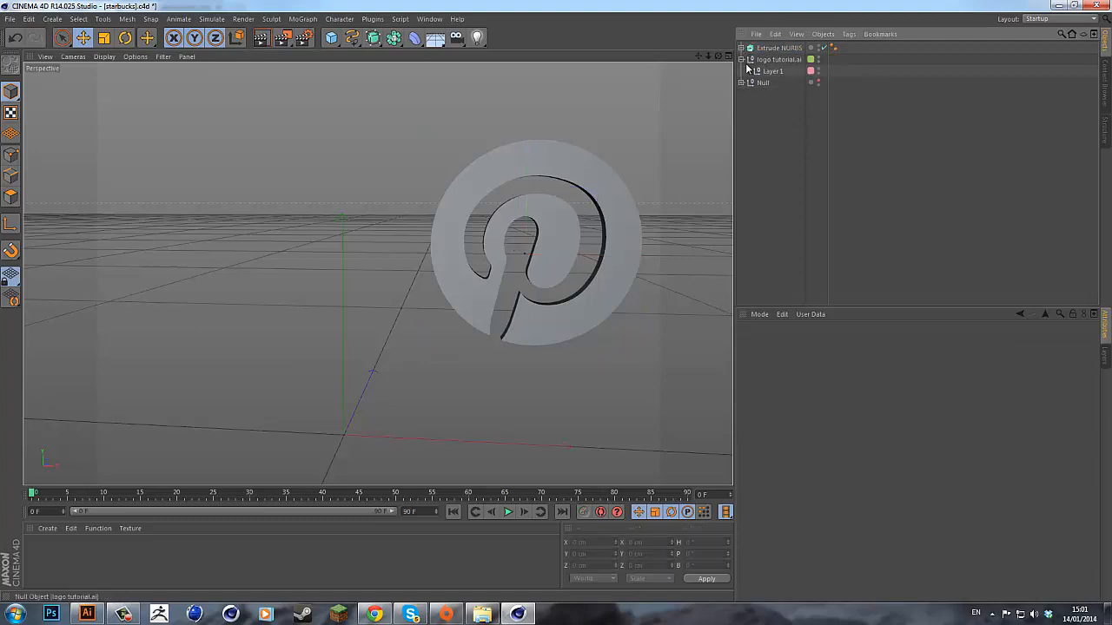
left_click(372, 17)
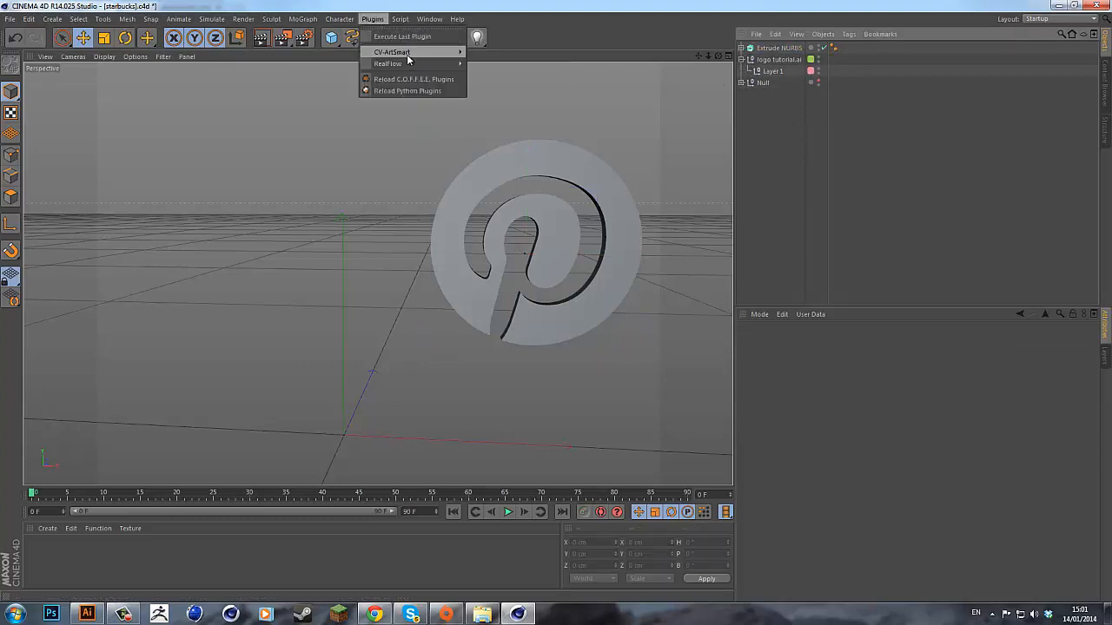
left_click(391, 52)
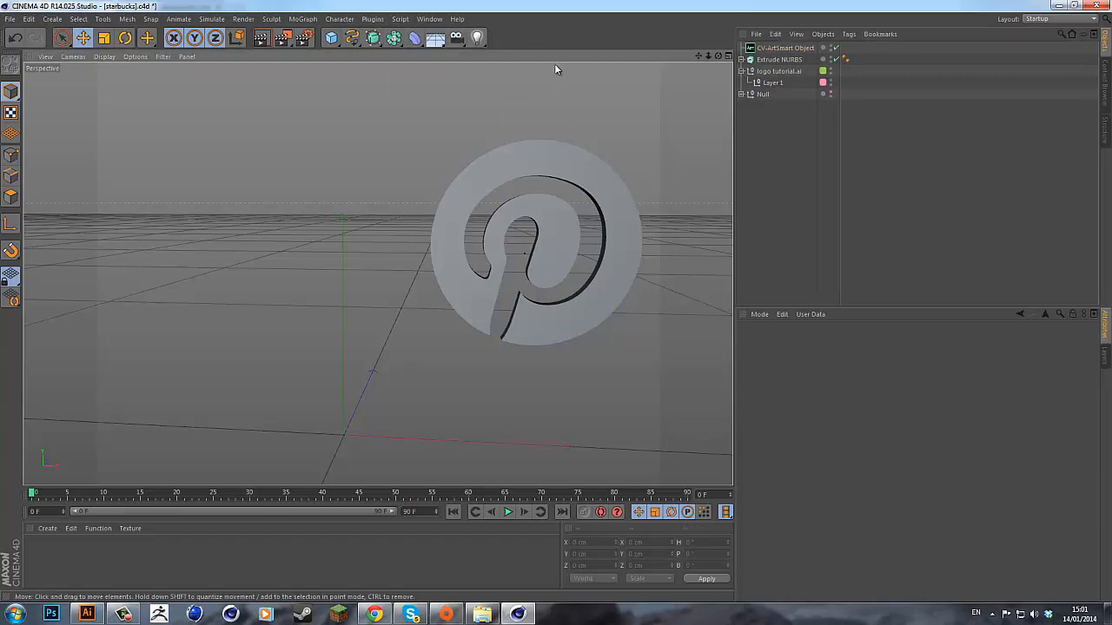
left_click(785, 48)
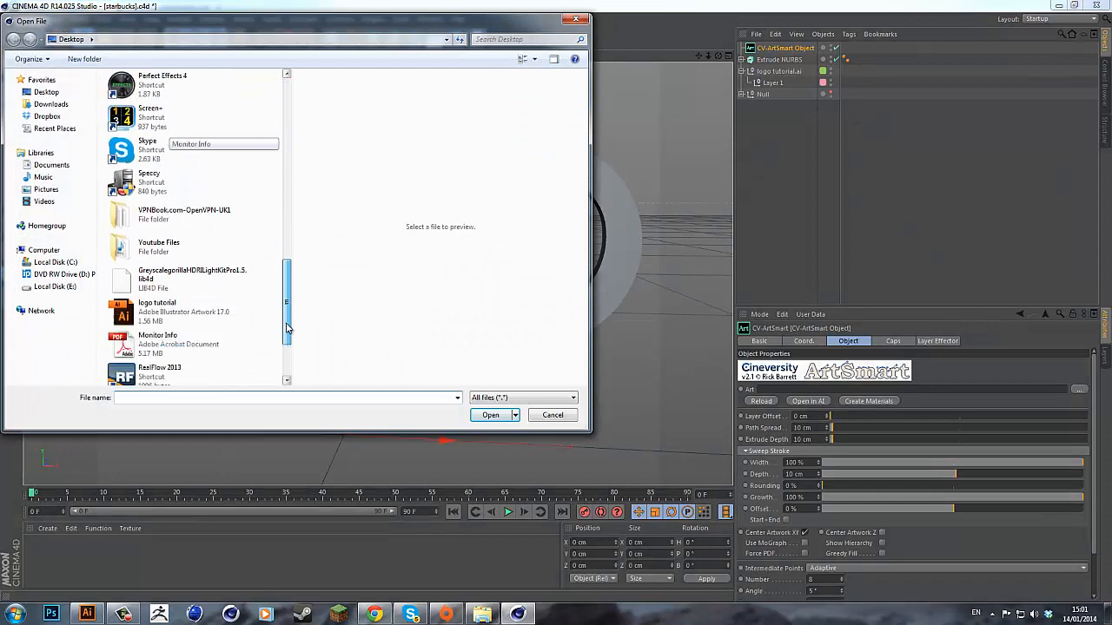
left_click(490, 414)
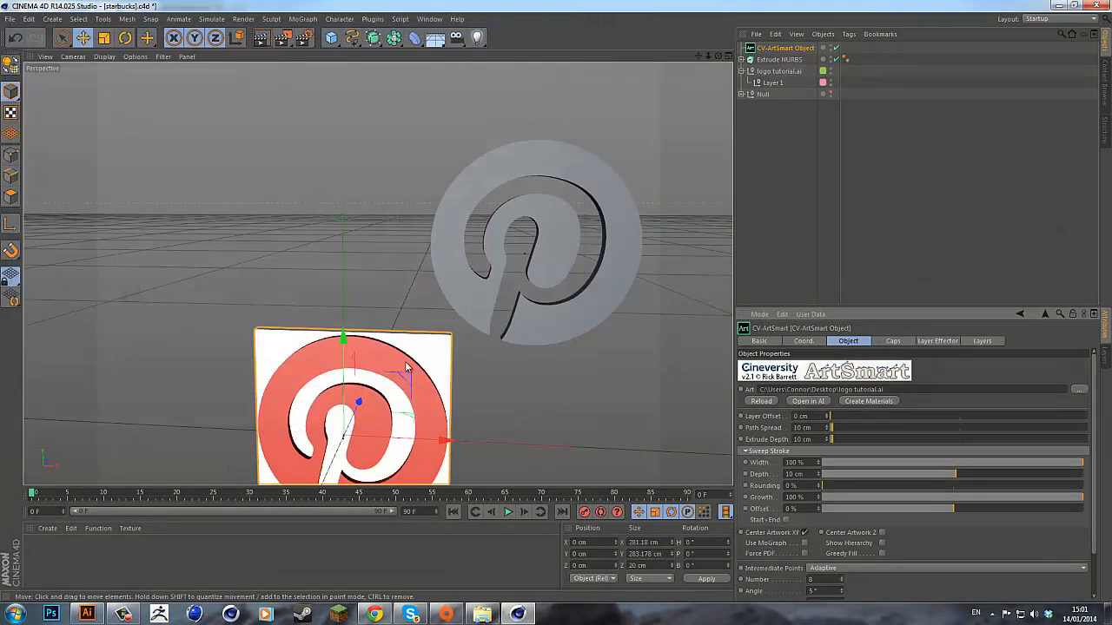
left_click(779, 72)
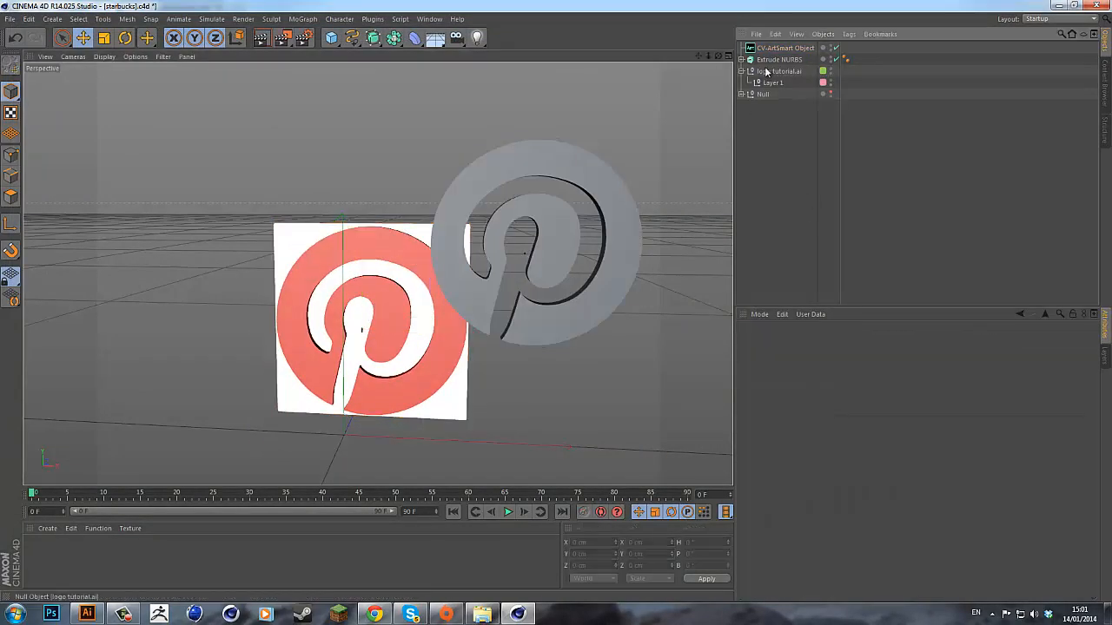
left_click(785, 48)
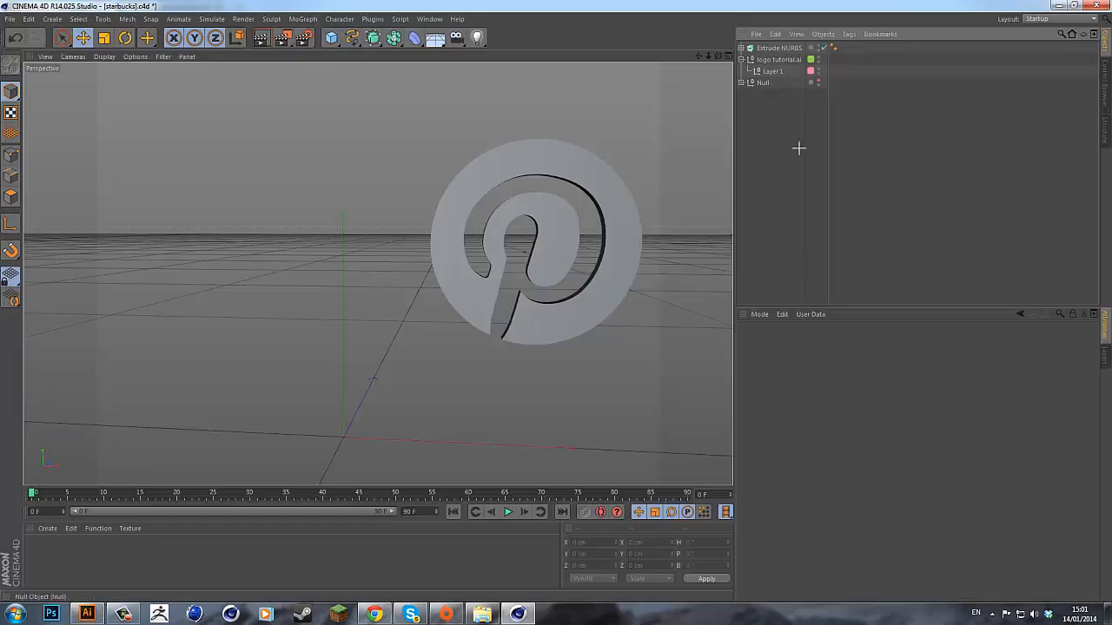
Expand the Null and hide the flat Starbucks outline so the extruded logo shows
left_click(778, 48)
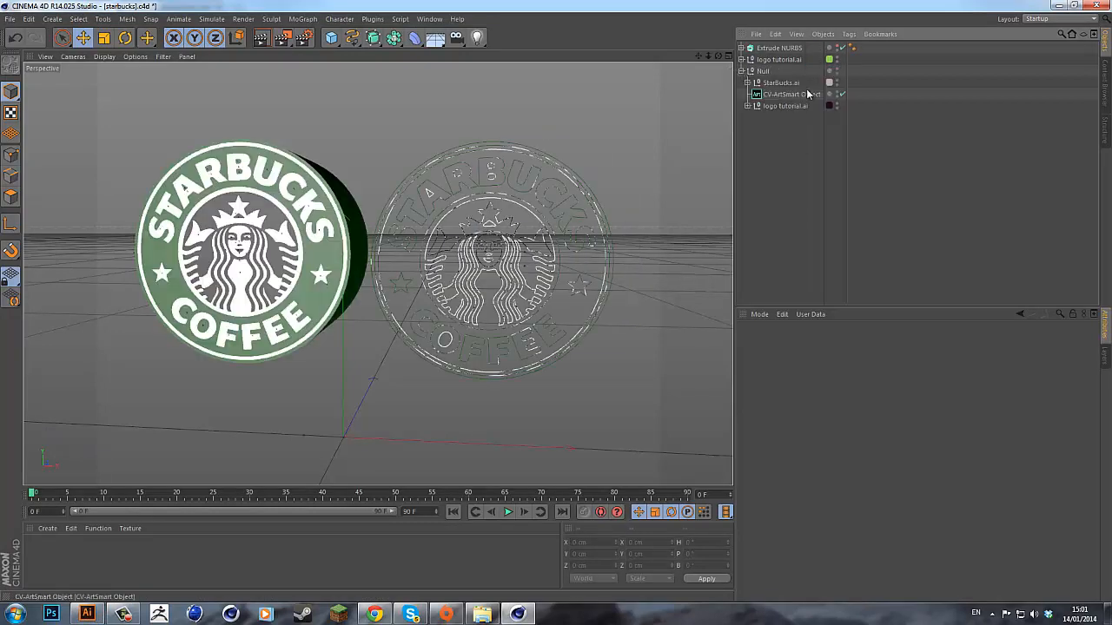
left_click(791, 93)
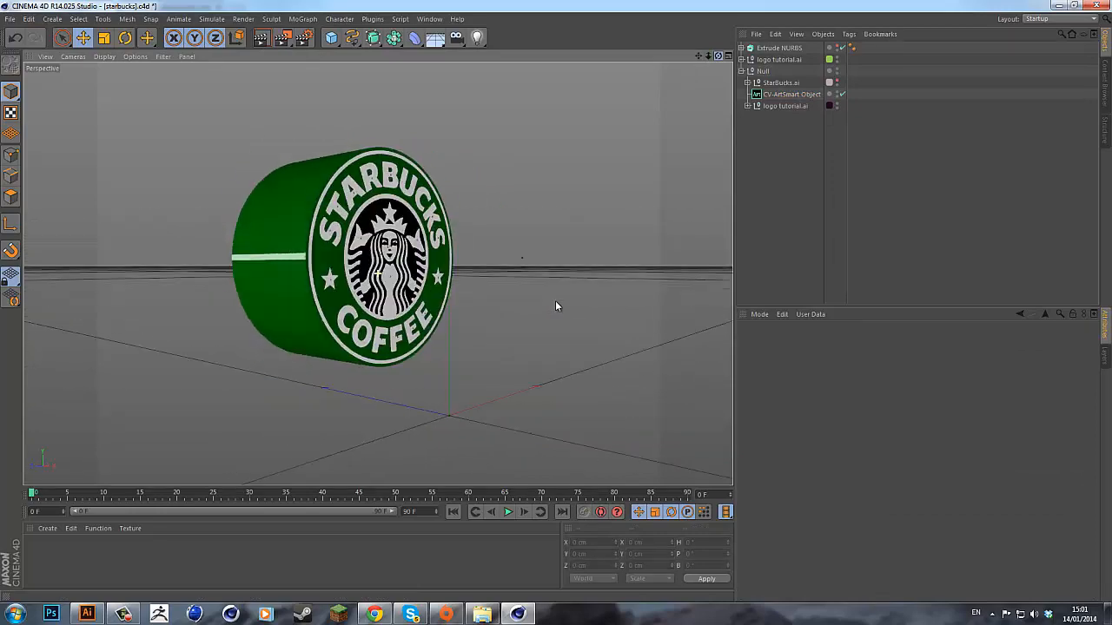
Rotate the Starbucks CV-ArtSmart object to a tilted angle in the viewport
left_click(790, 94)
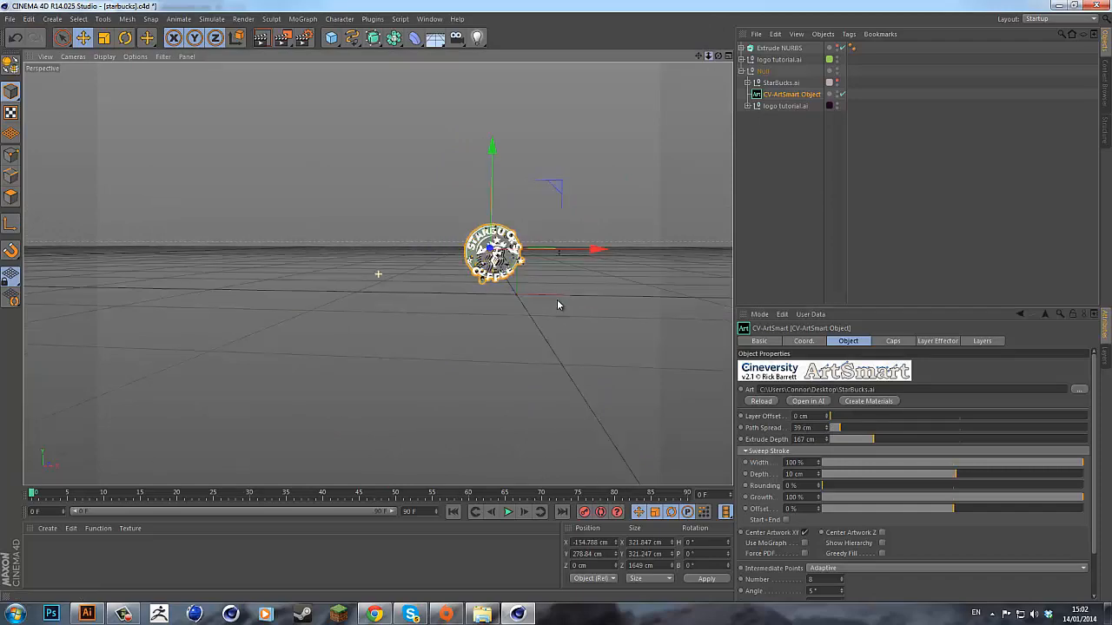
left_click_drag(493, 251, 426, 282)
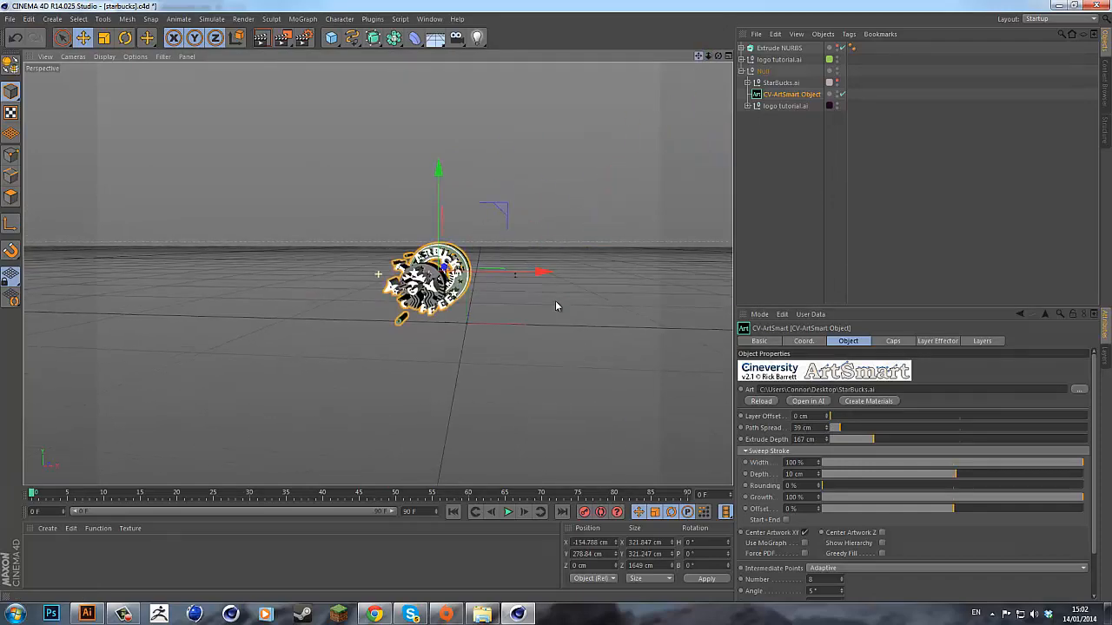